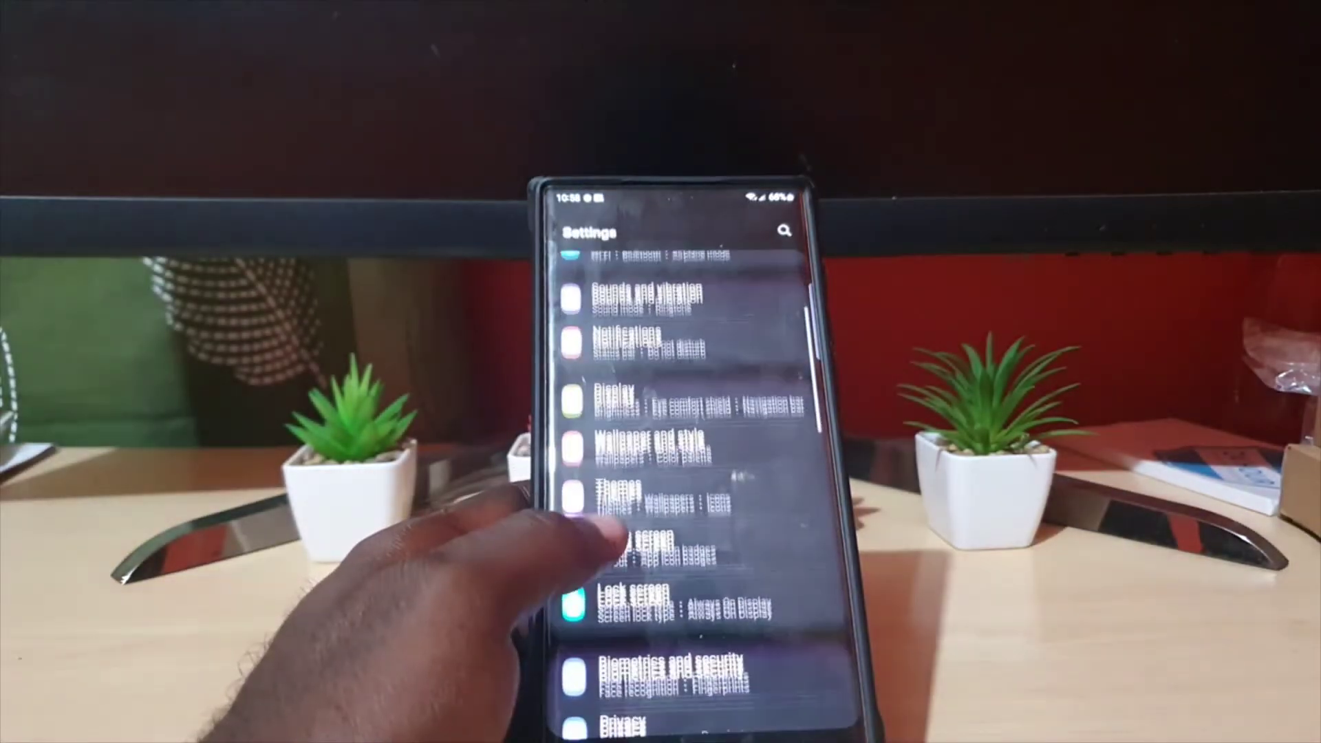
scroll(down, 3)
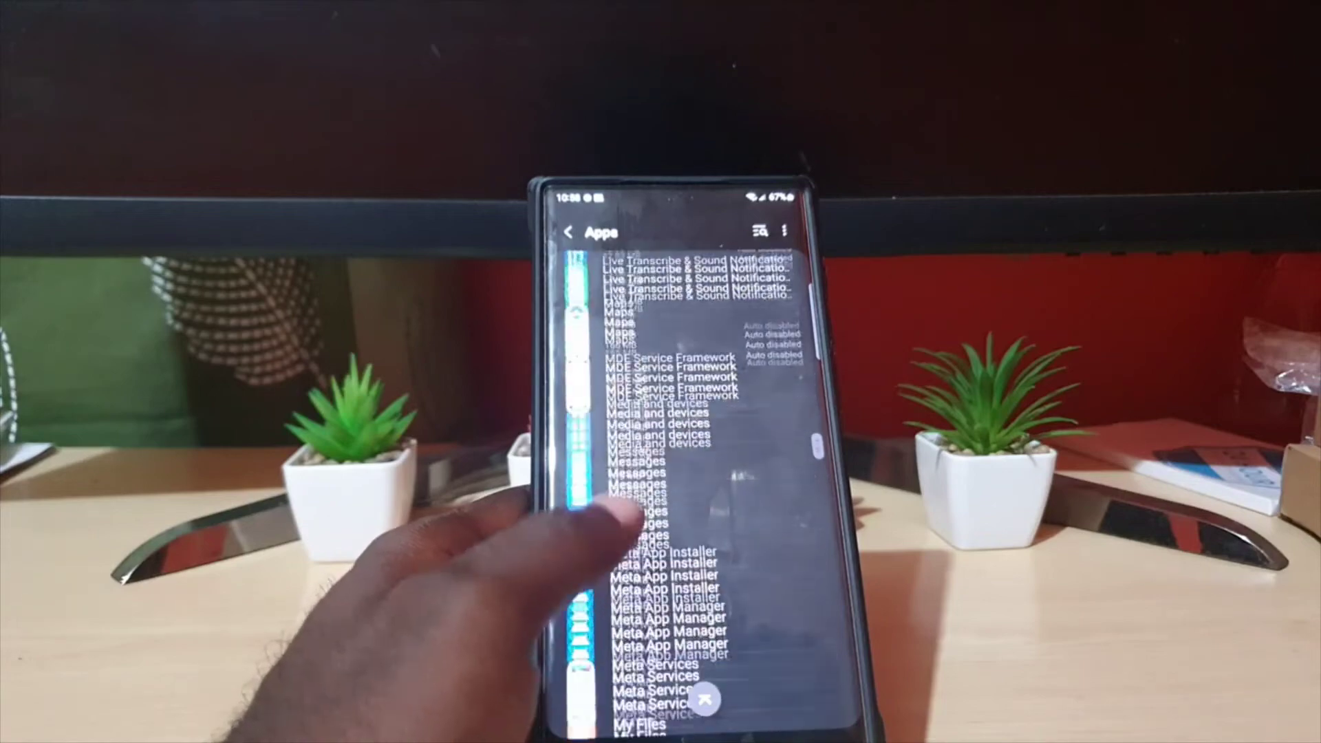
scroll(down, 3)
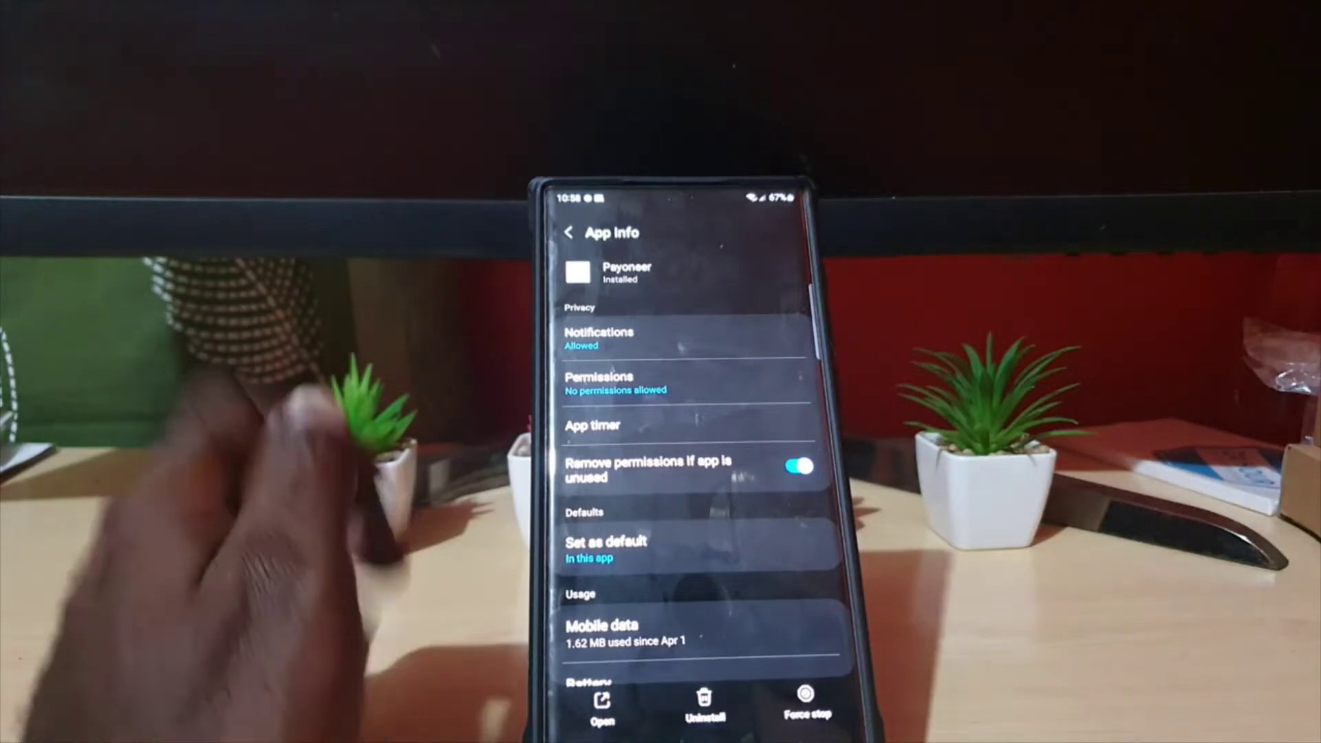
scroll(down, 3)
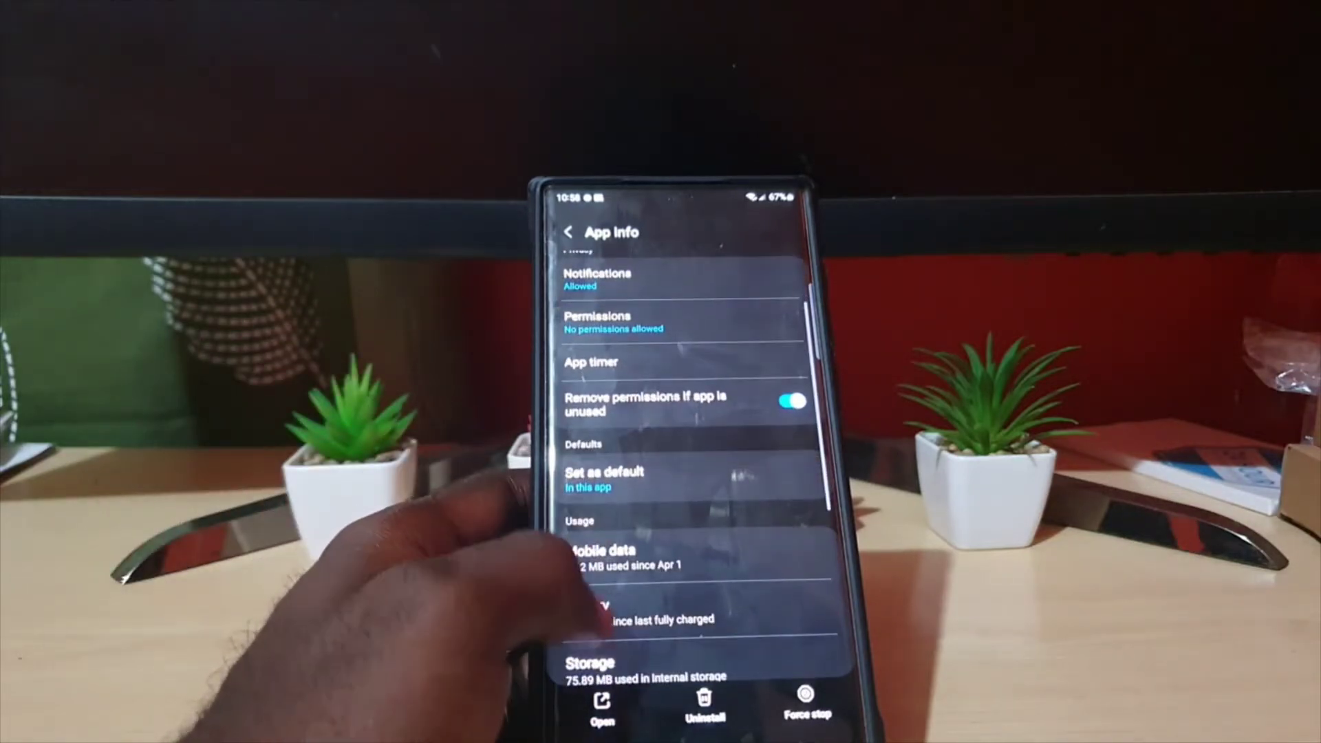